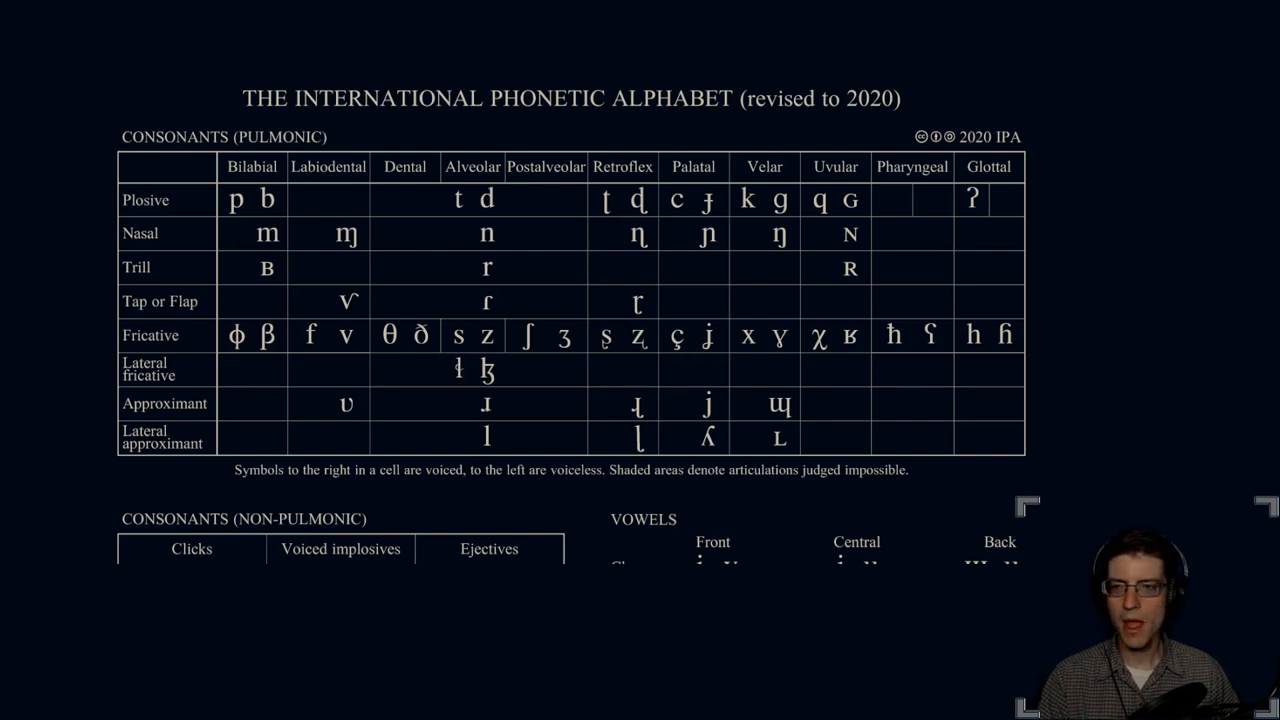
Step: Advance from the IPA chart to the Gregg shorthand alphabet page
scroll(down, 3)
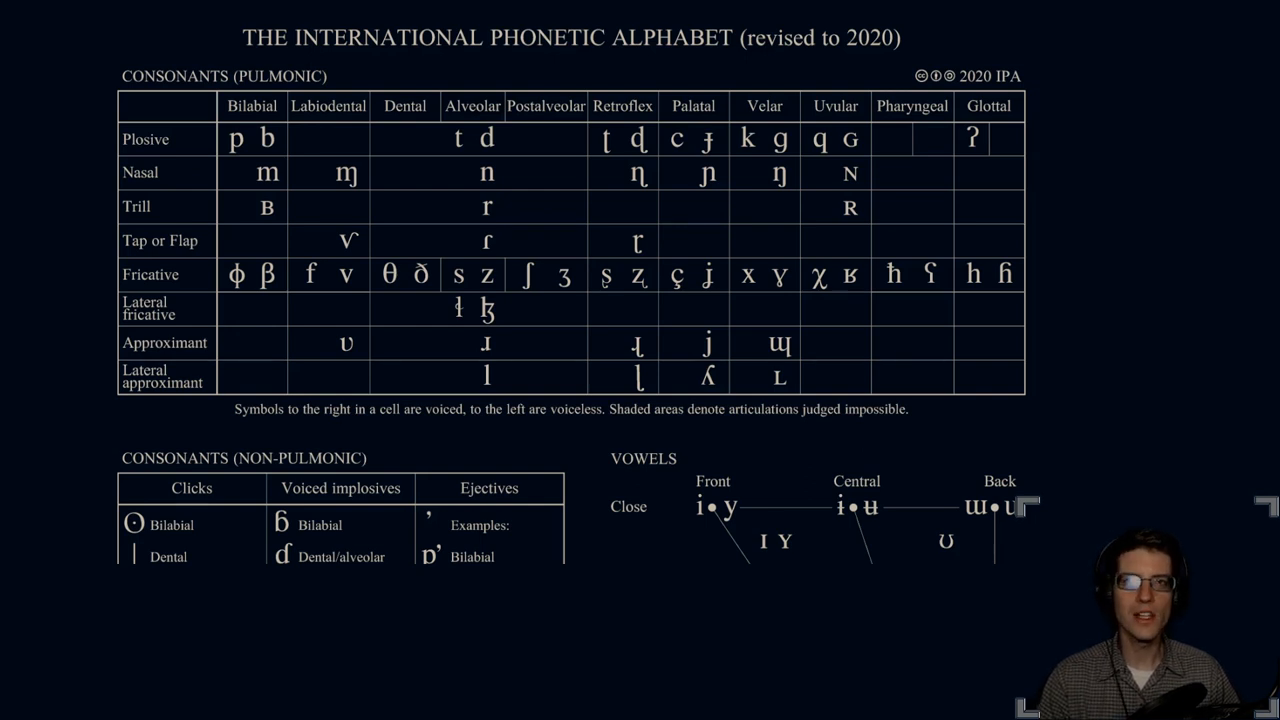
scroll(down, 3)
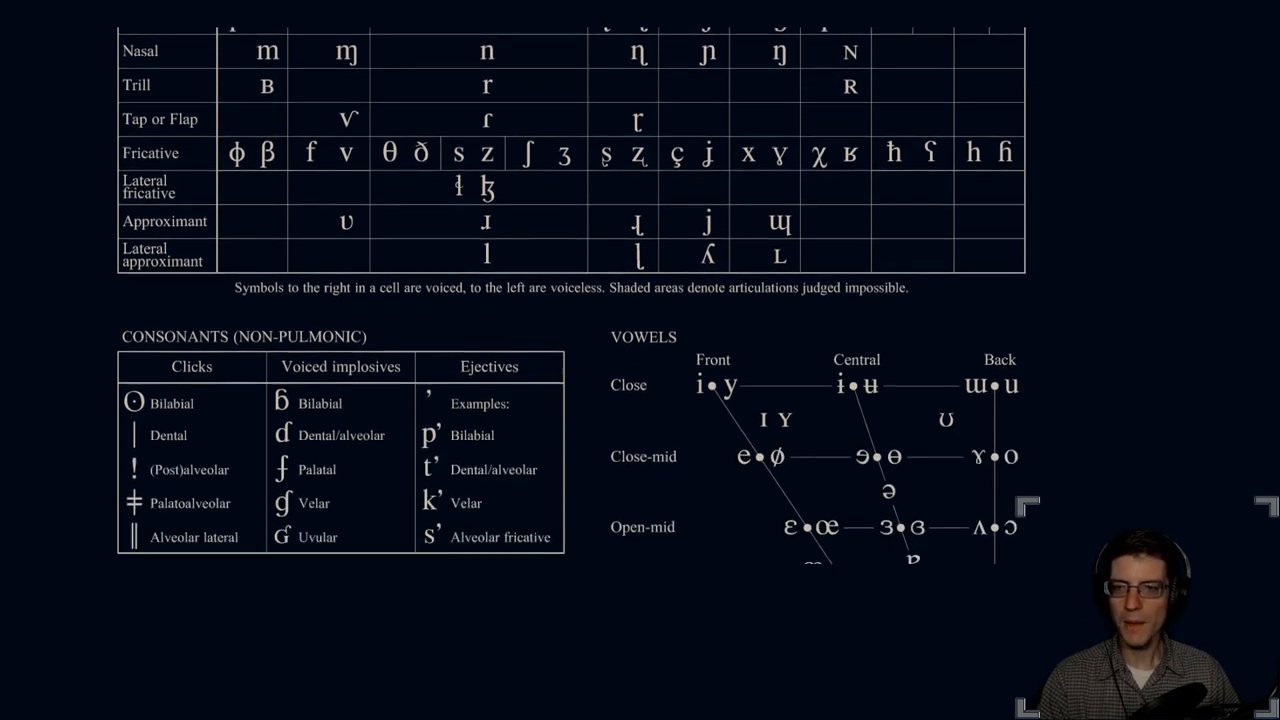
scroll(up, 3)
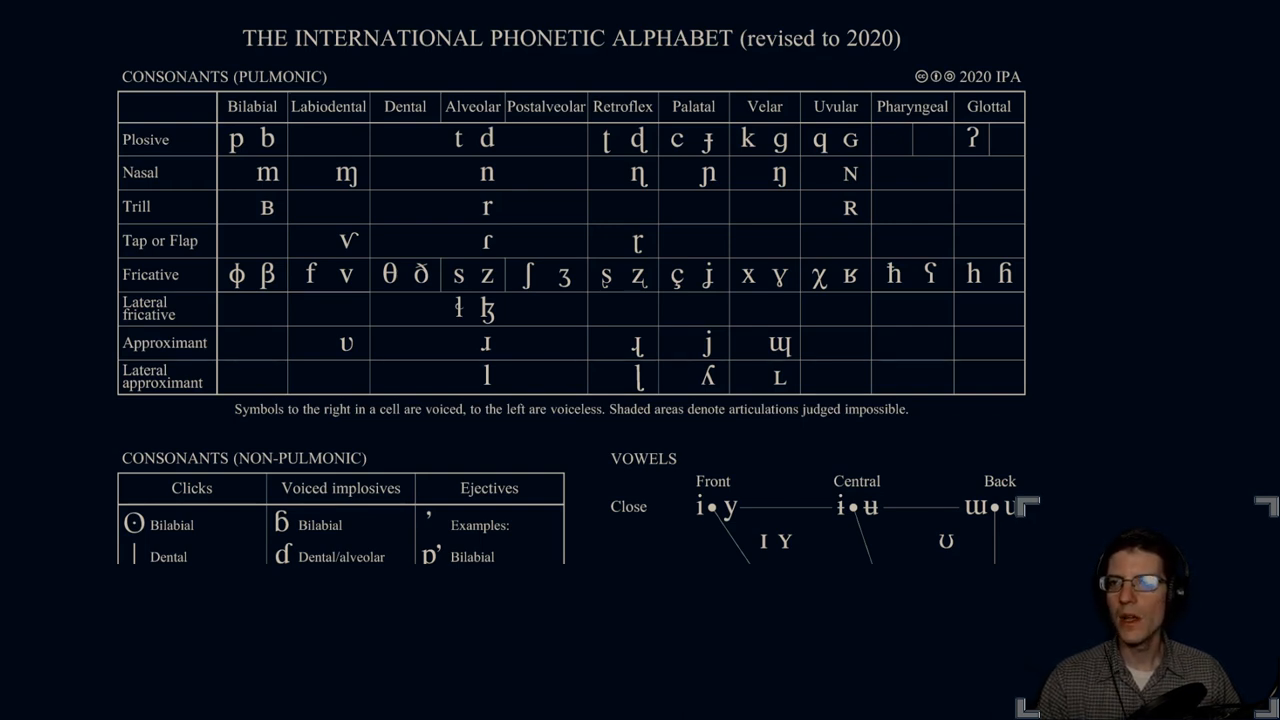
key(Right)
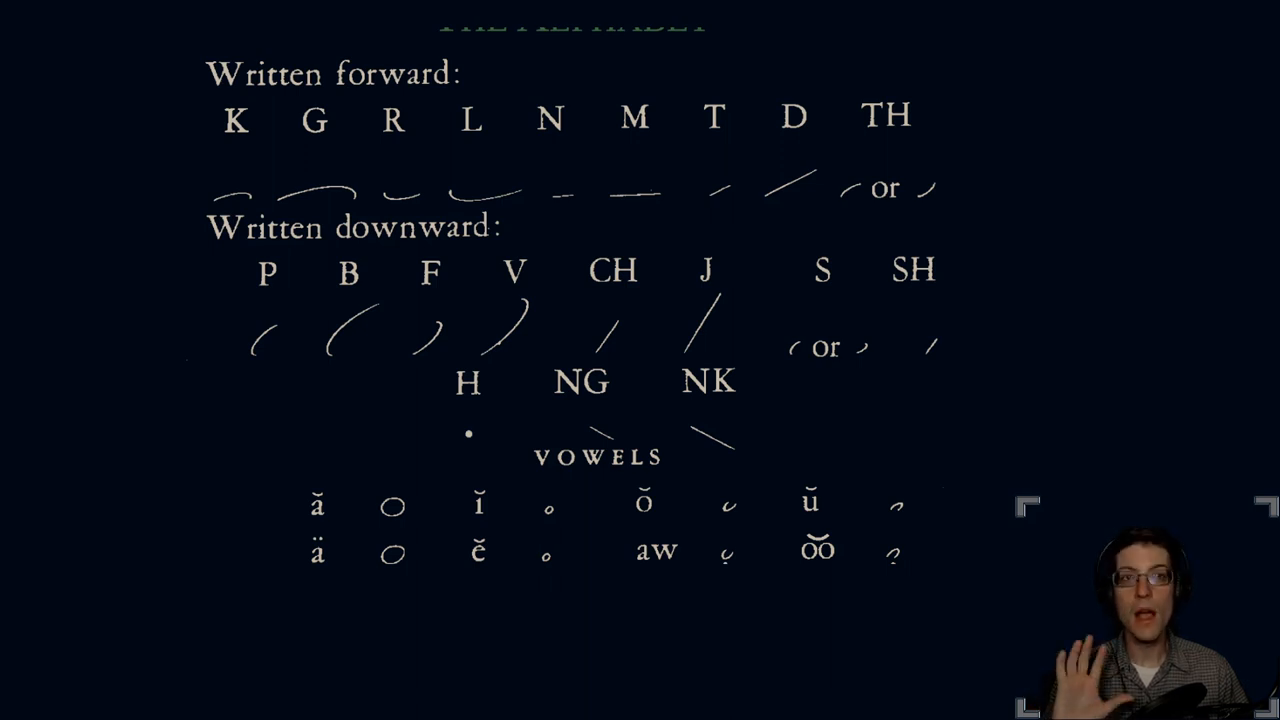
Step: Show the IPA chart's non-pulmonic consonants and vowel trapezium
scroll(down, 3)
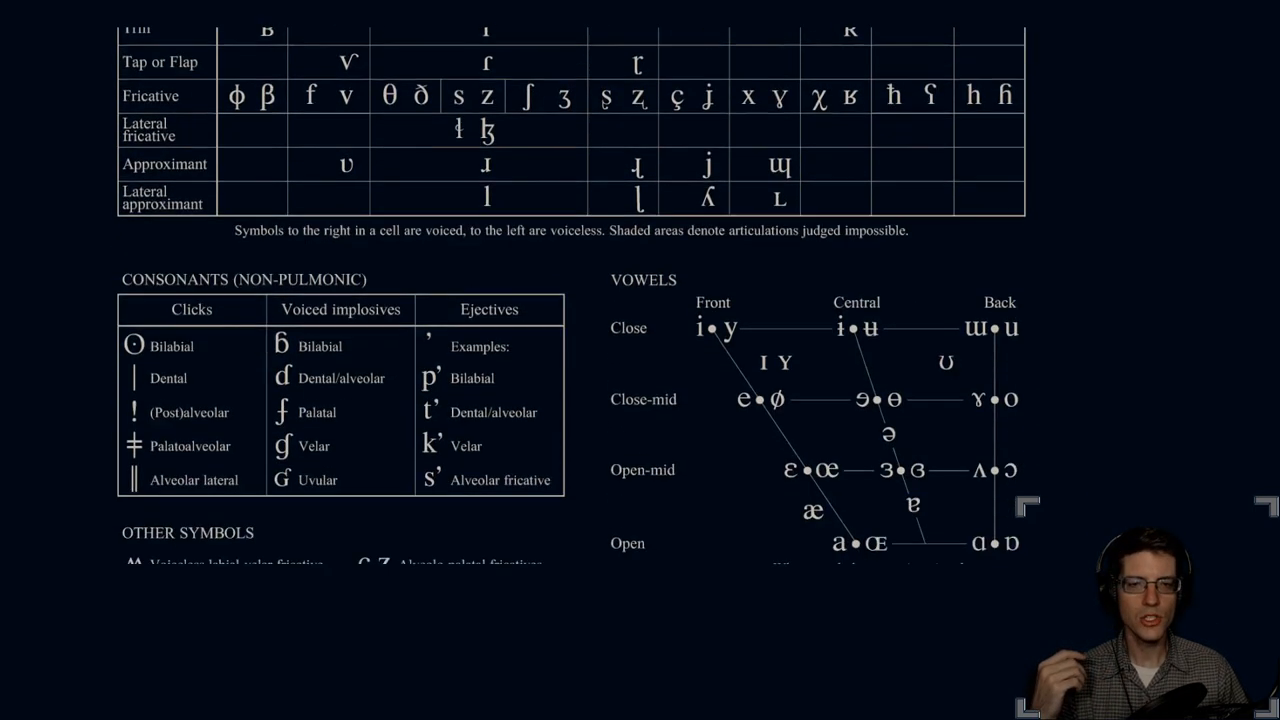
Step: Show the Gregg alphabet's vowel rows and diphthongs section
scroll(down, 3)
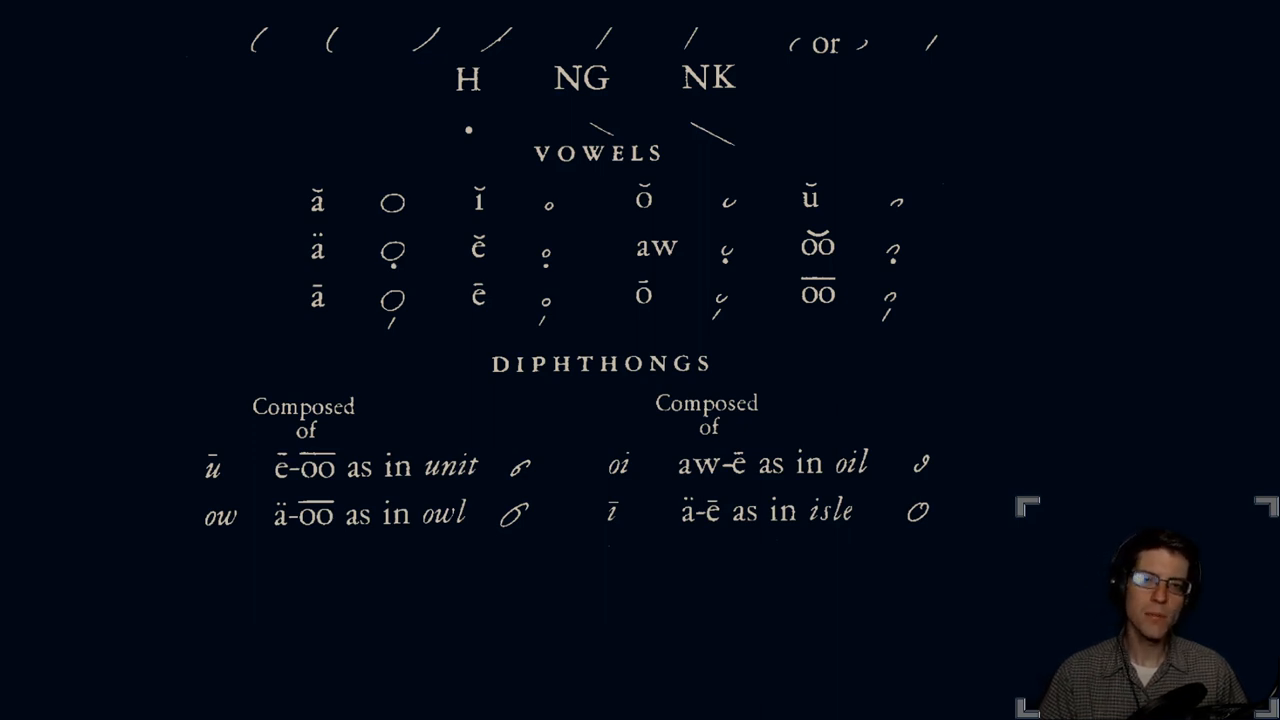
scroll(up, 3)
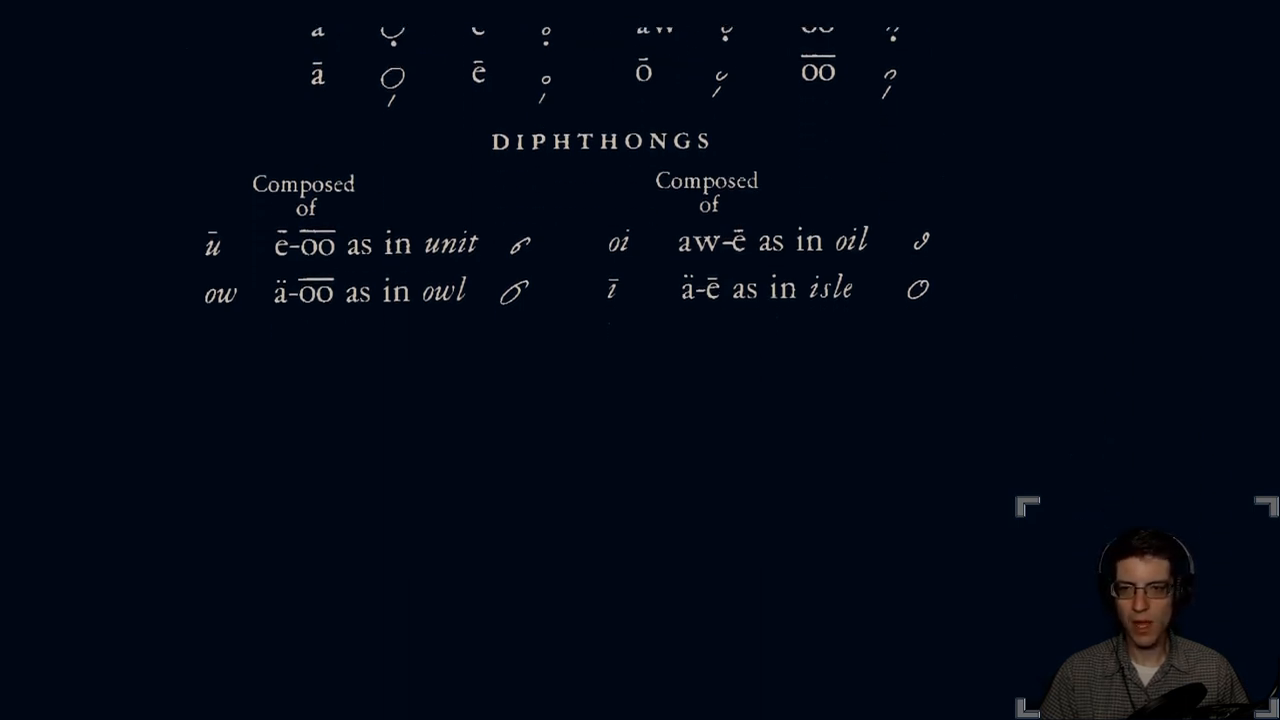
scroll(up, 3)
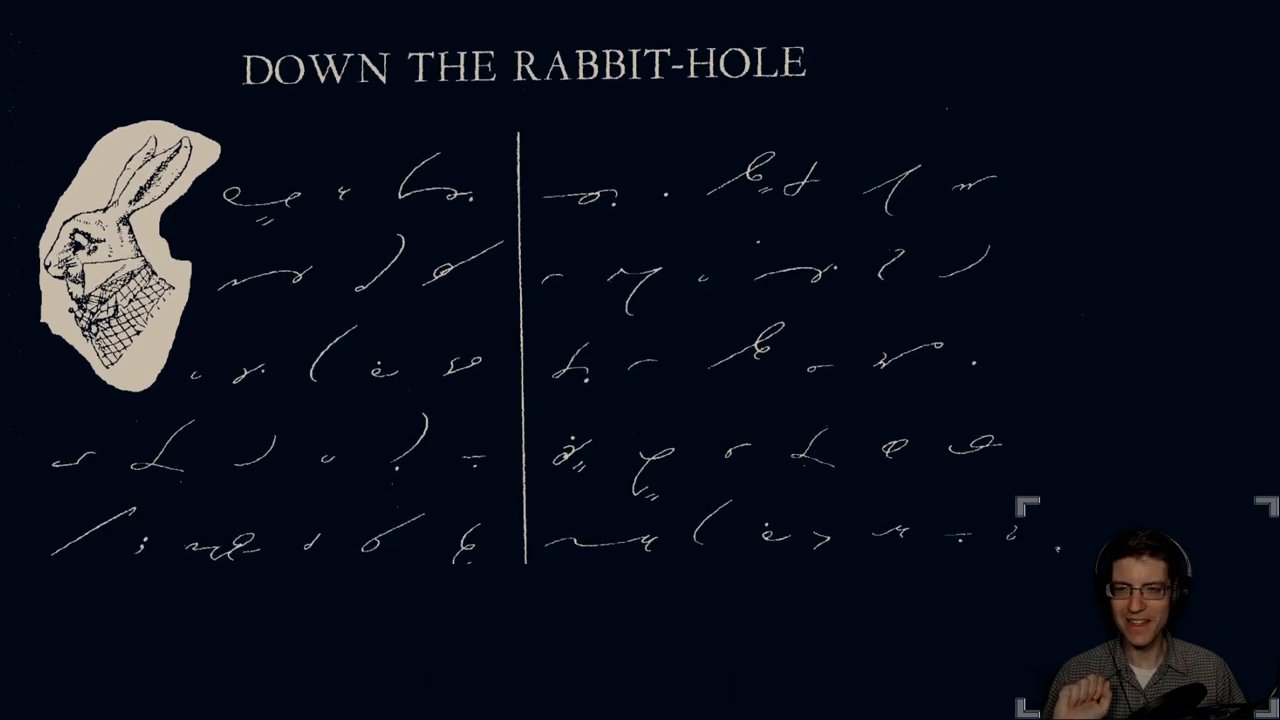
Step: Scroll past the shorthand sample to the 'Link and Sources' page
scroll(down, 3)
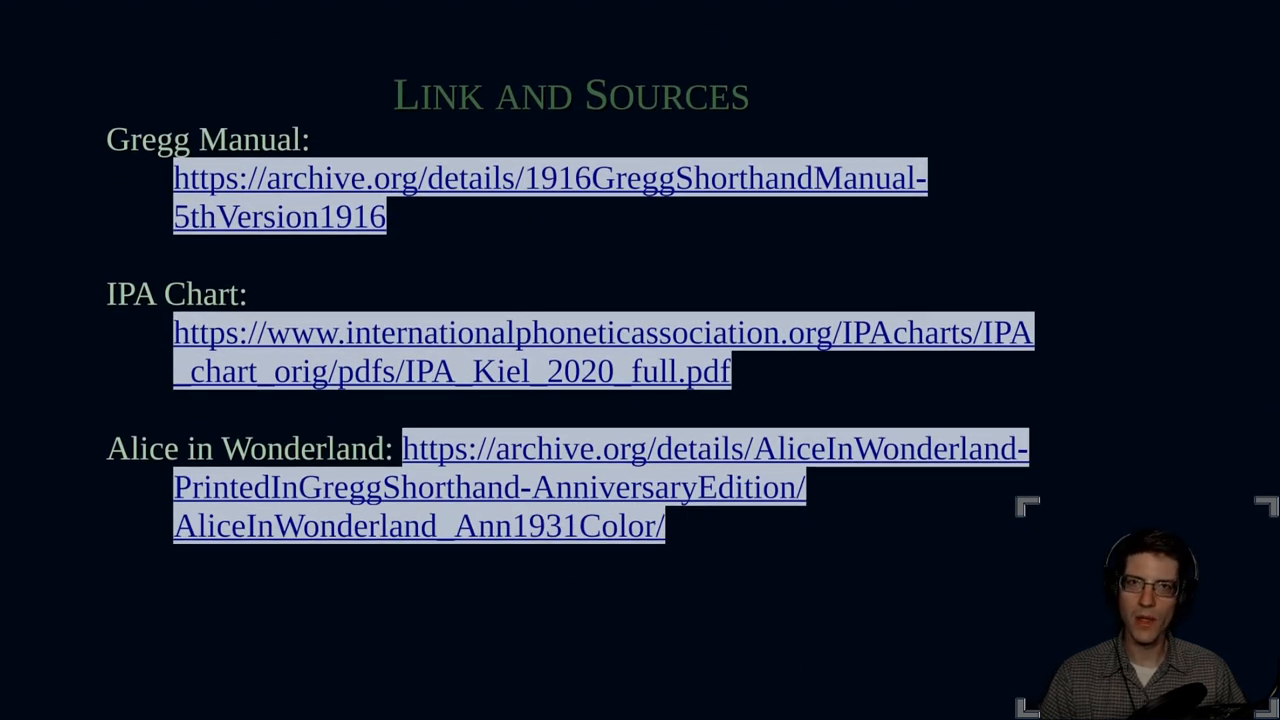
Step: Scroll the sources page to show the GitHub Shorthand Repository link
scroll(down, 3)
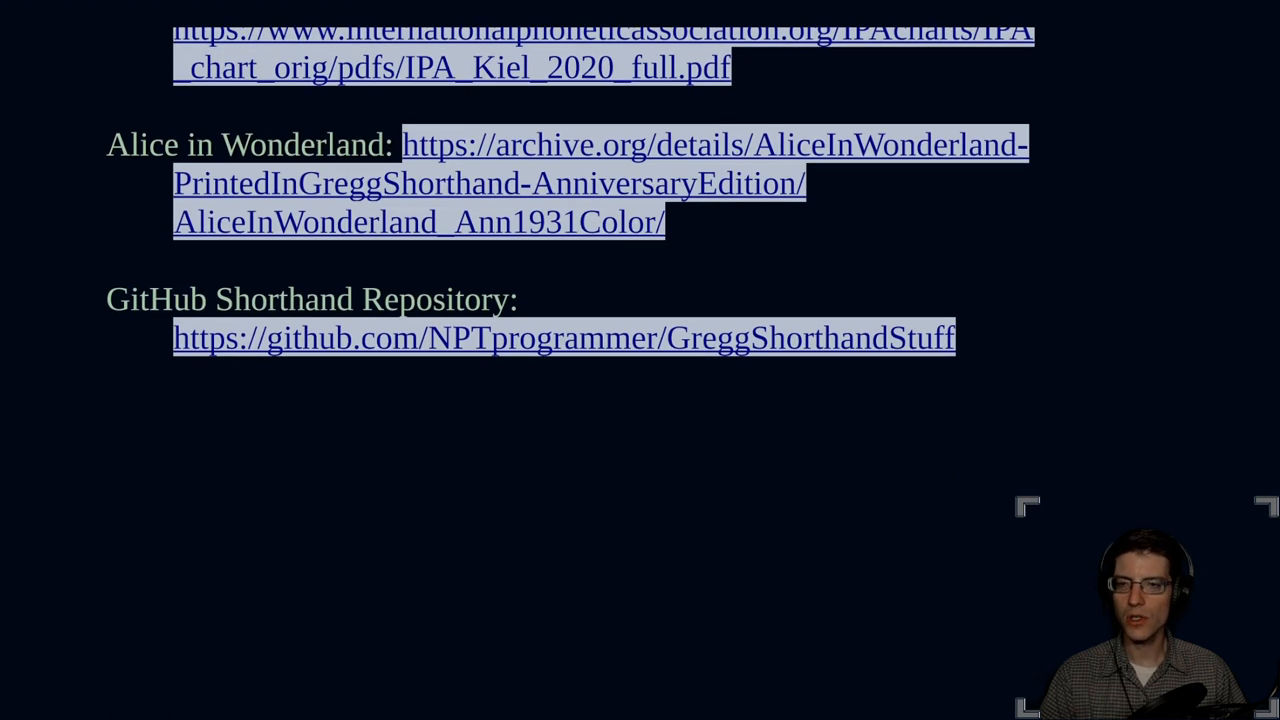
scroll(up, 3)
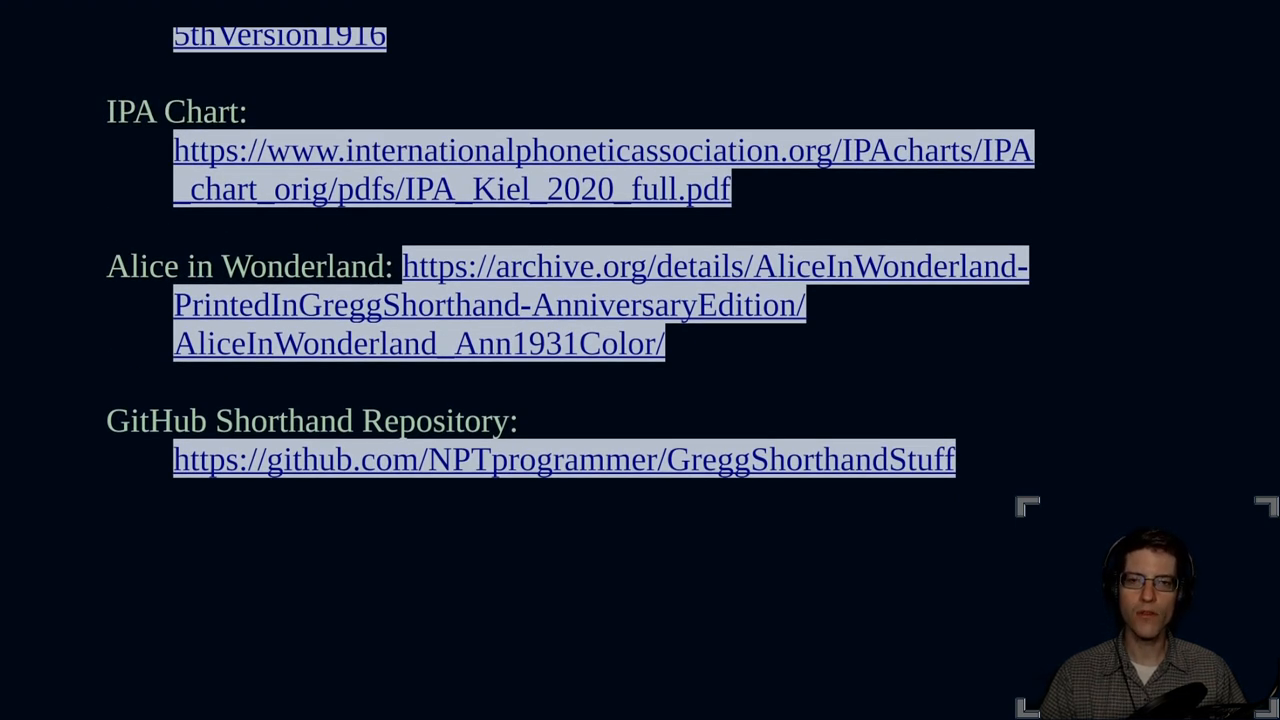
scroll(down, 3)
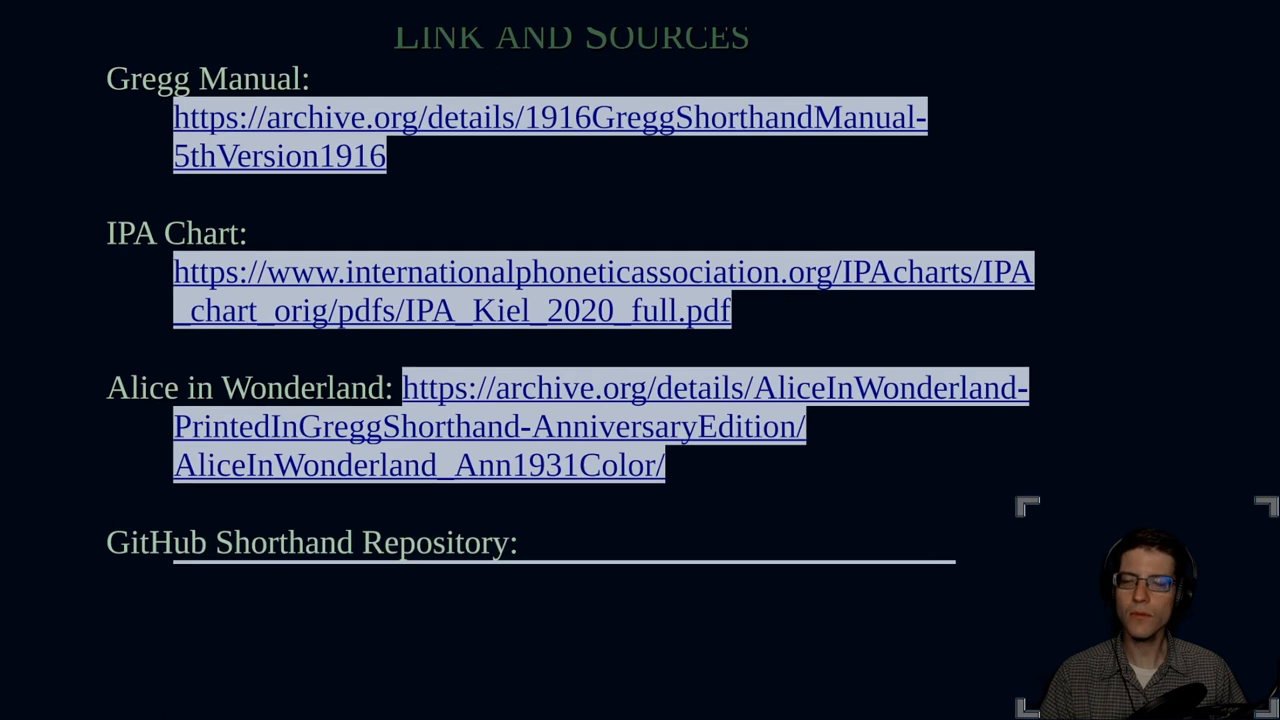
scroll(down, 3)
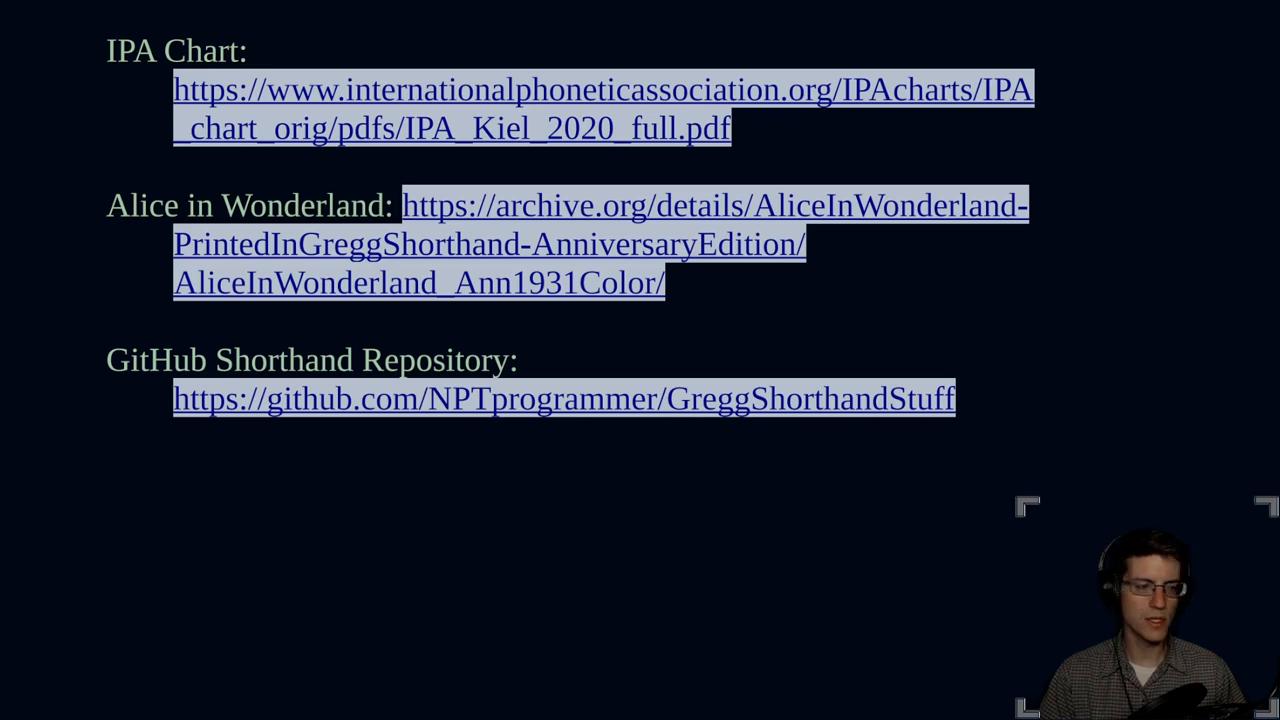
scroll(down, 3)
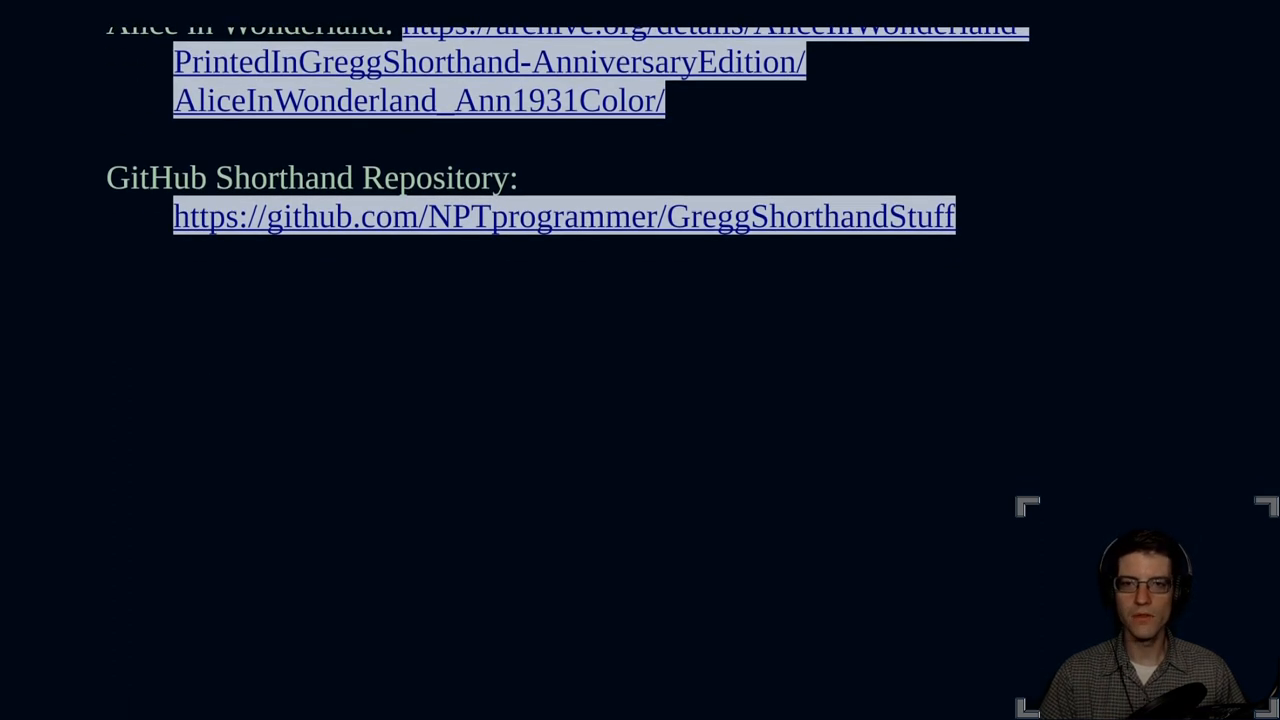